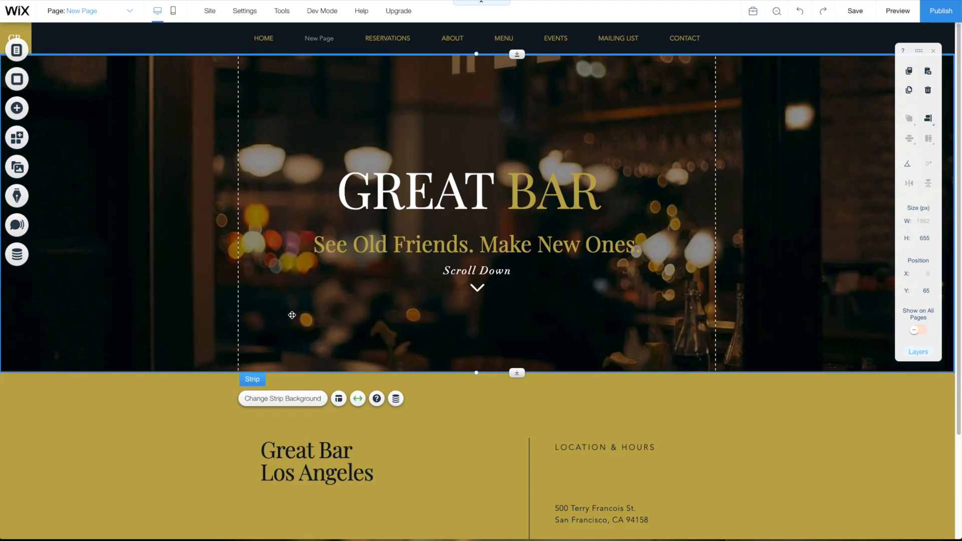
# - Bring up the Add panel so the themed heading and paragraph text options are listed
pyautogui.click(17, 108)
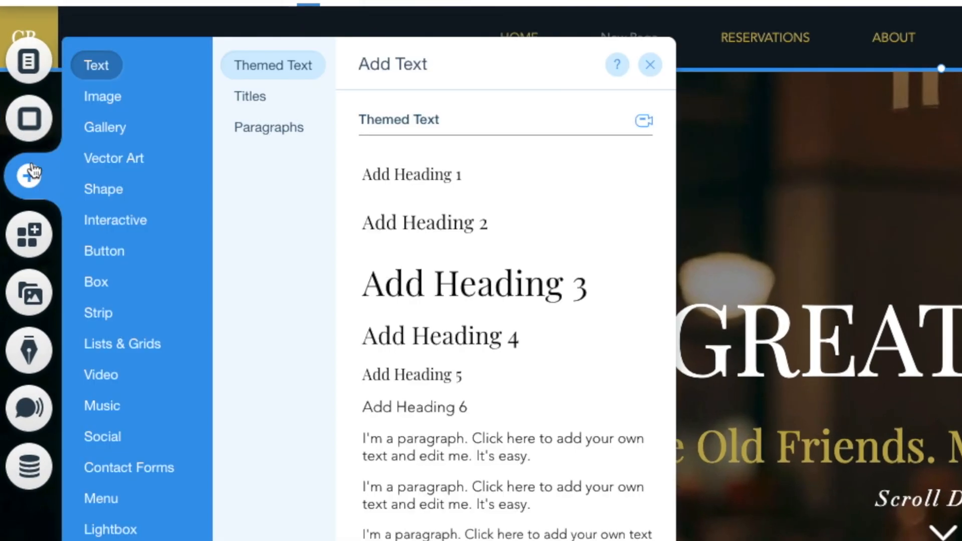